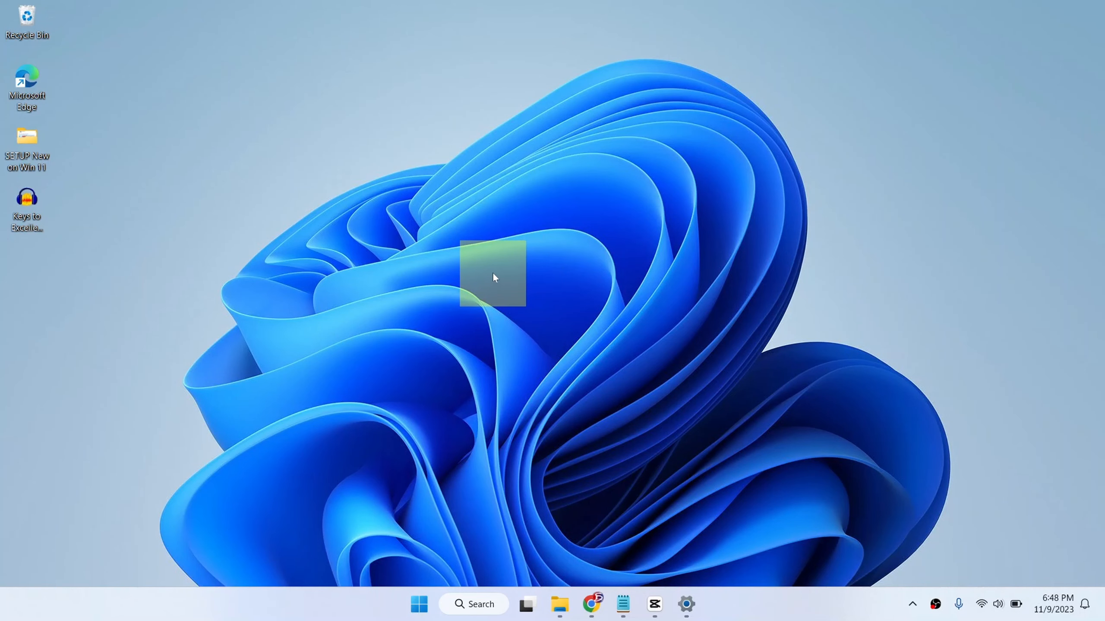
Step: Bring up the desktop context menu from an empty area of the desktop
drag(494, 275, 888, 217)
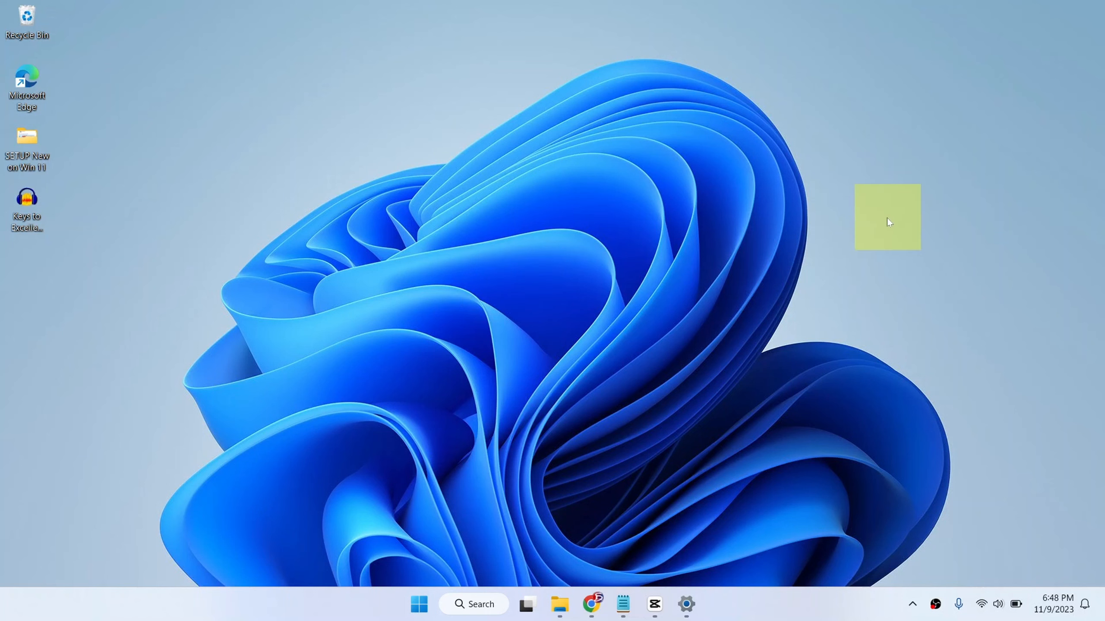
right_click(886, 222)
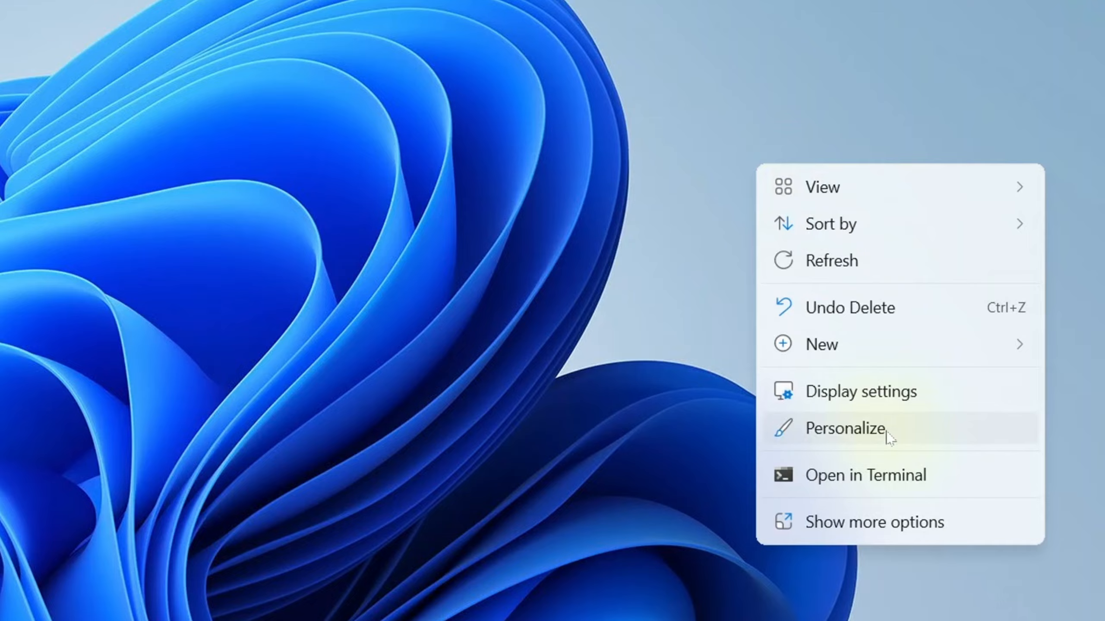
Step: Open Personalize and search Settings for 'Theme' to reach the Themes page
click(844, 429)
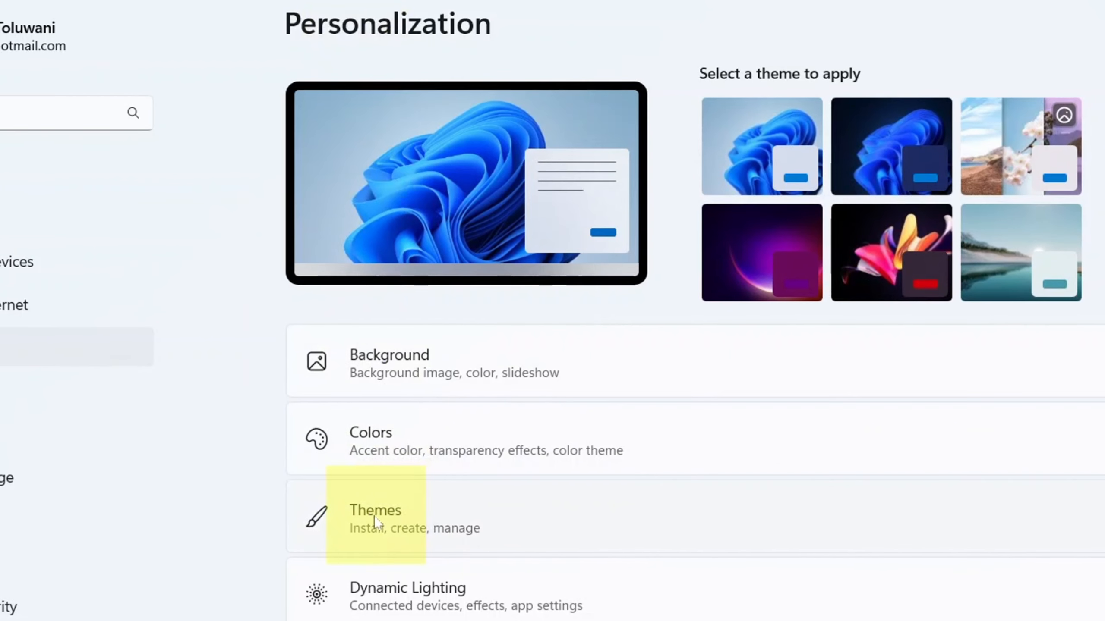
mouse_move(35, 457)
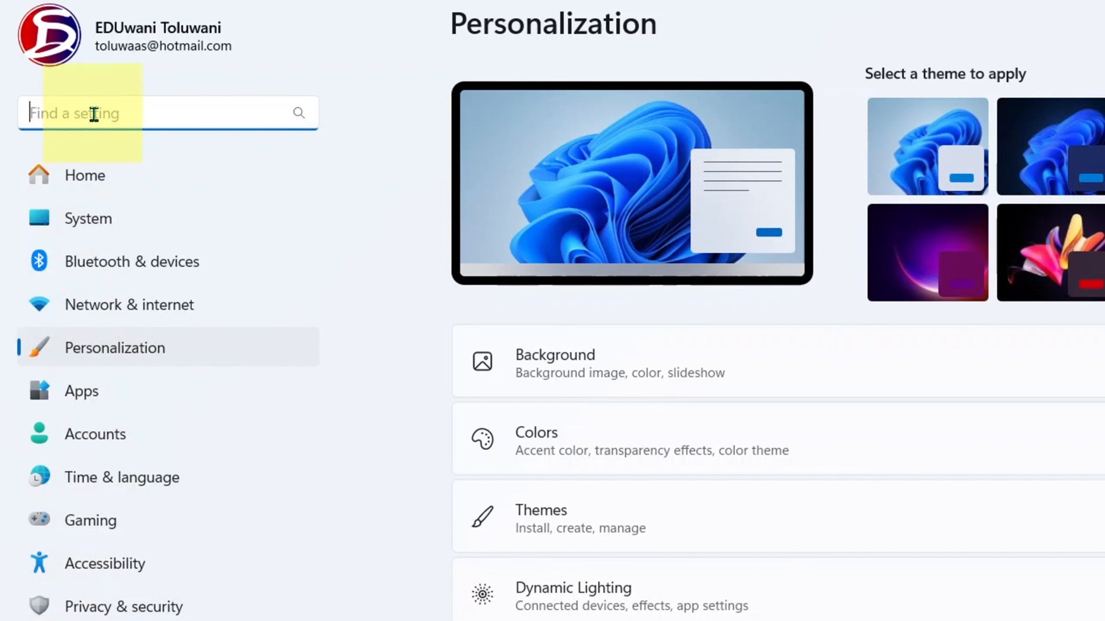
text(Theme)
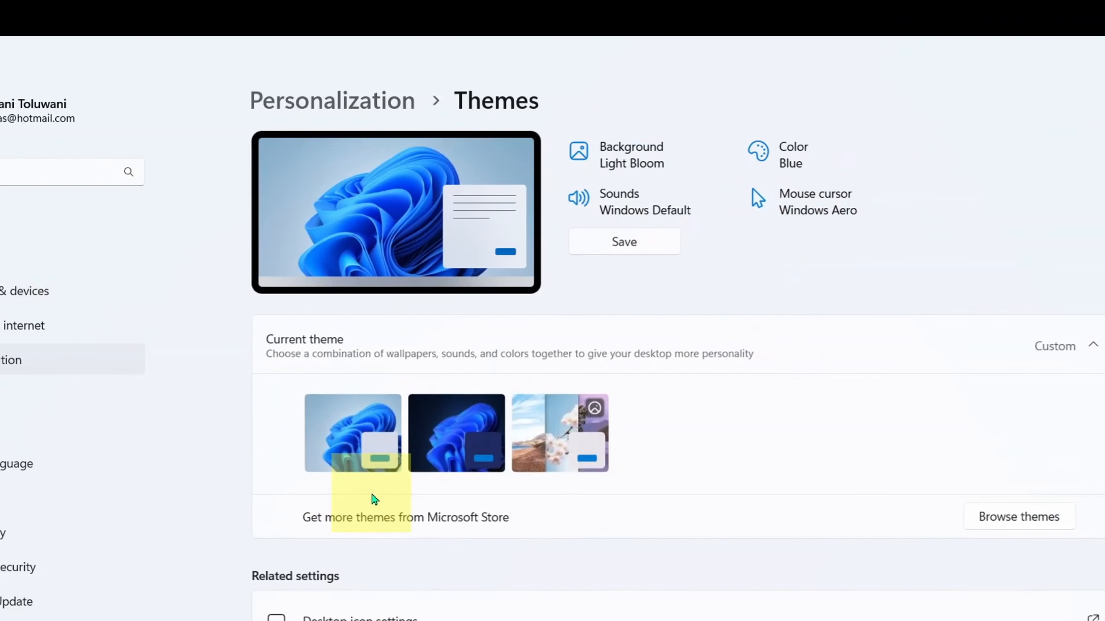
Step: Apply the Windows (light) theme from the Themes page
click(352, 432)
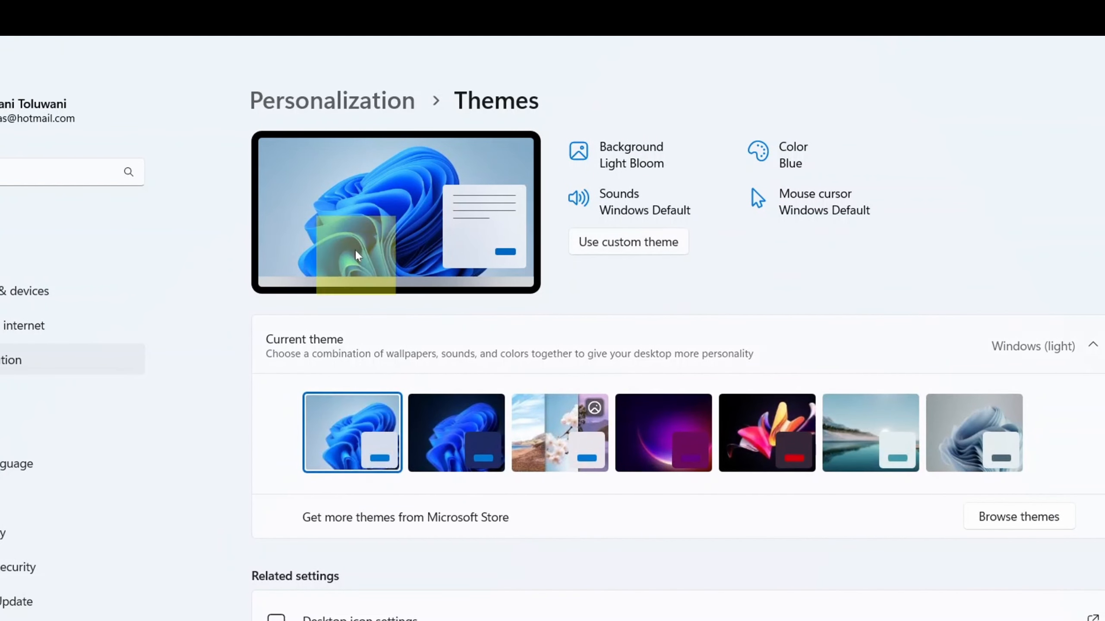
mouse_move(352, 433)
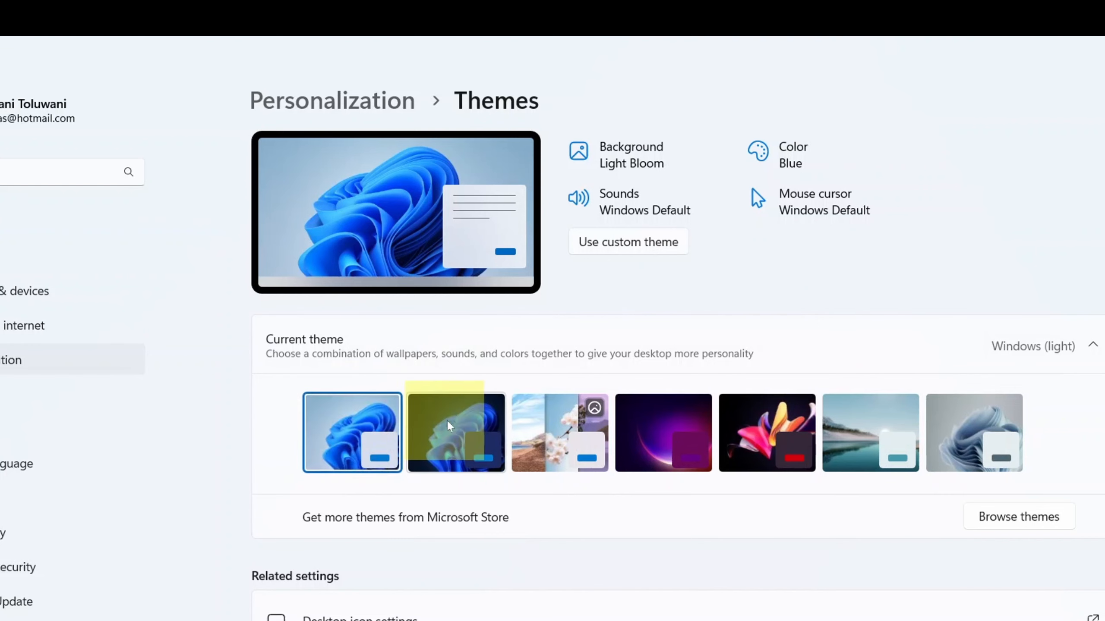
Step: Apply the dark Windows theme and open the Windows folder on Local Disk (C:)
click(455, 432)
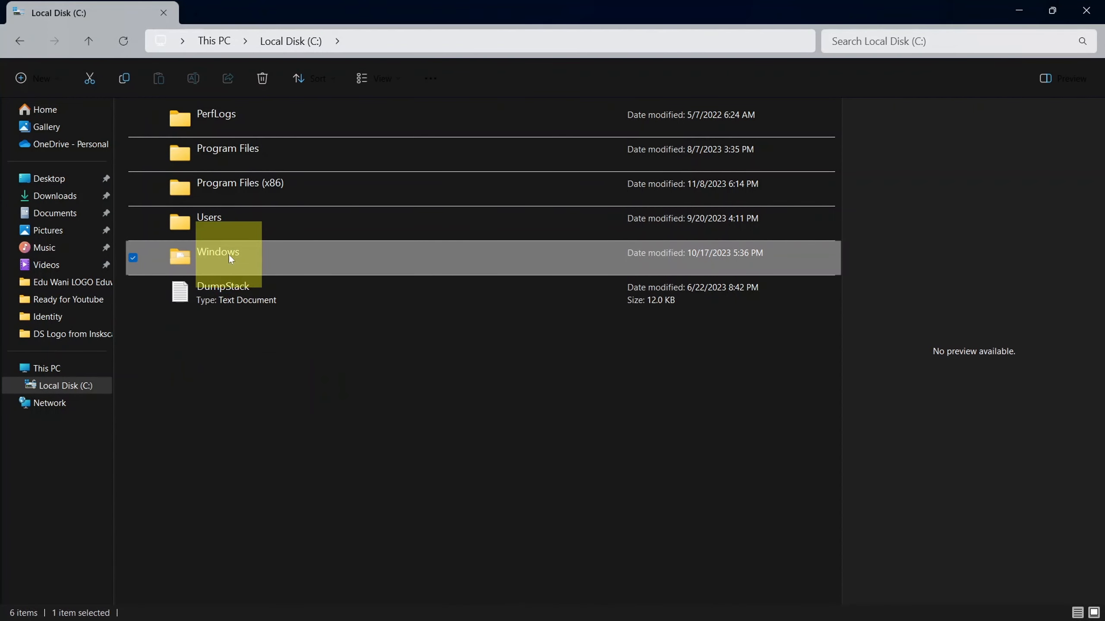
double_click(217, 251)
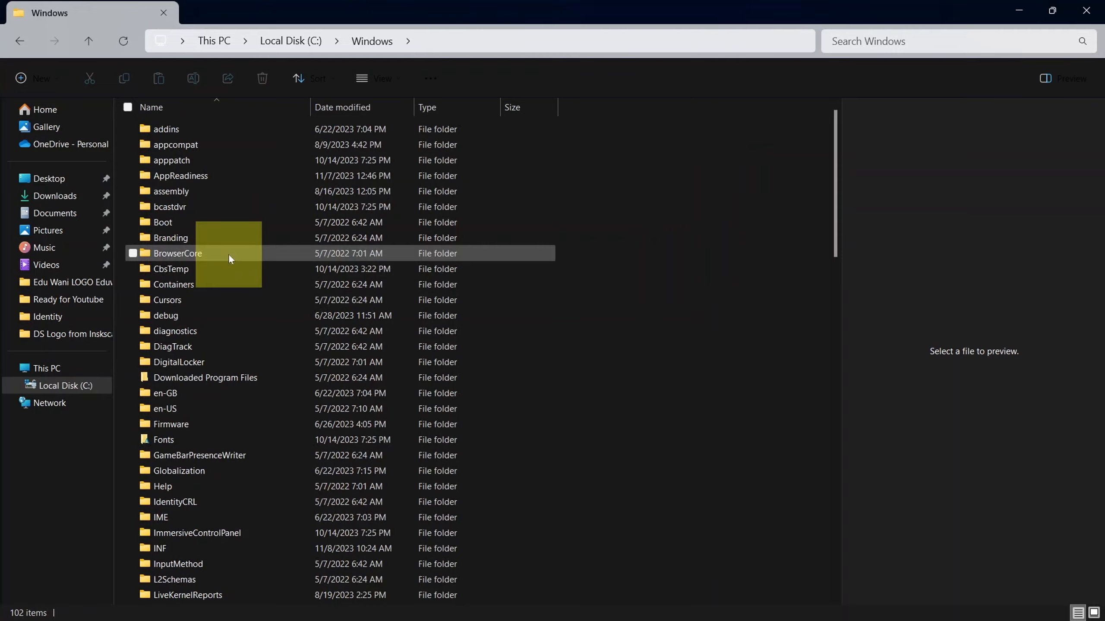